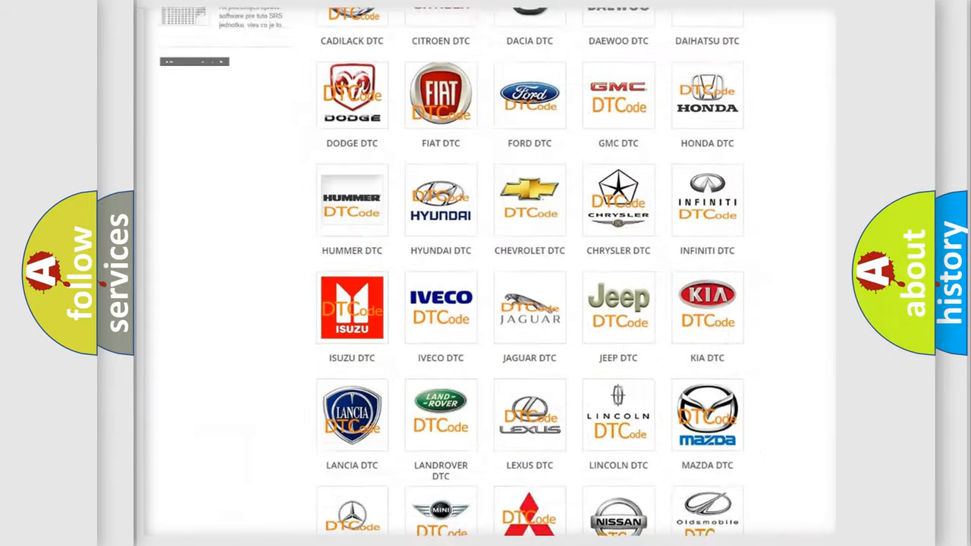
# - Enter the FORD DTC tile and scroll through the Ford trouble code list
pyautogui.scroll(3)
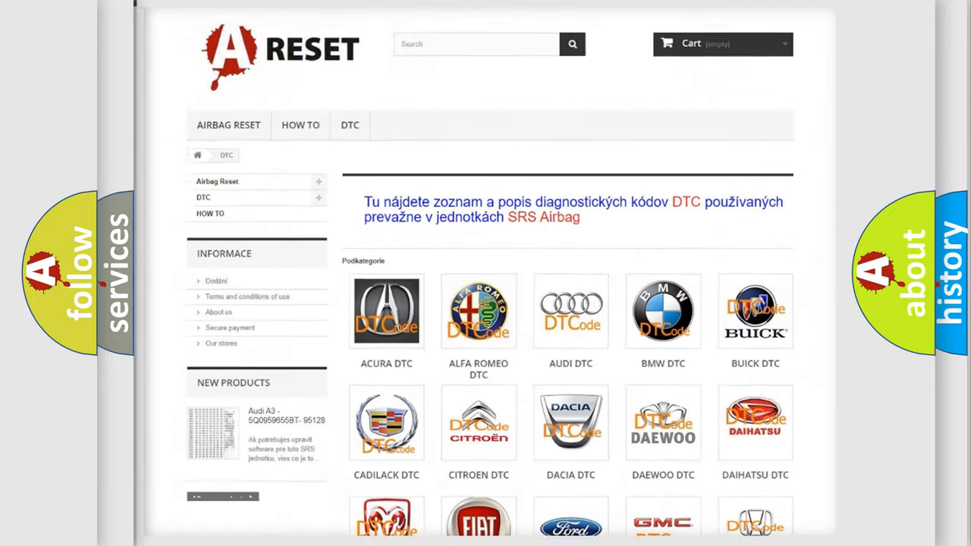
pyautogui.scroll(-3)
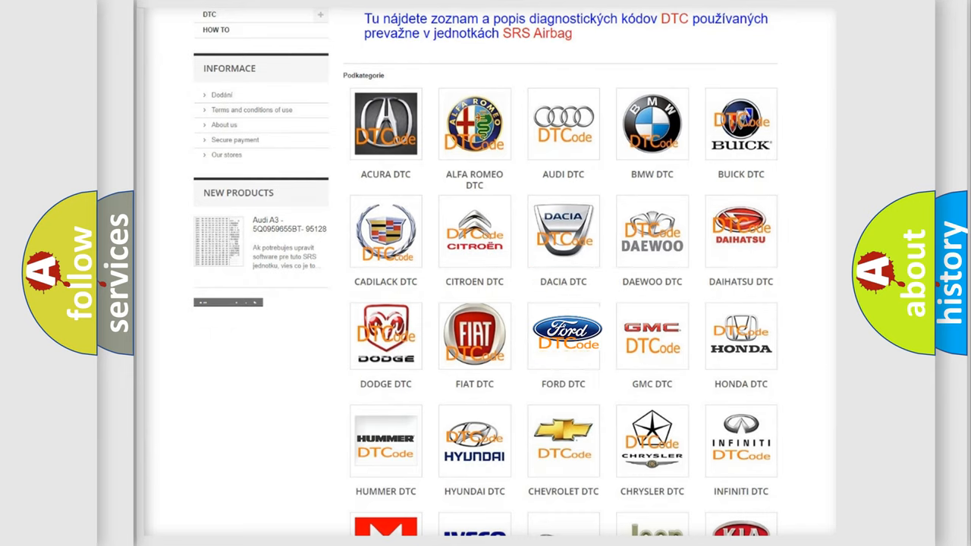
pyautogui.click(563, 335)
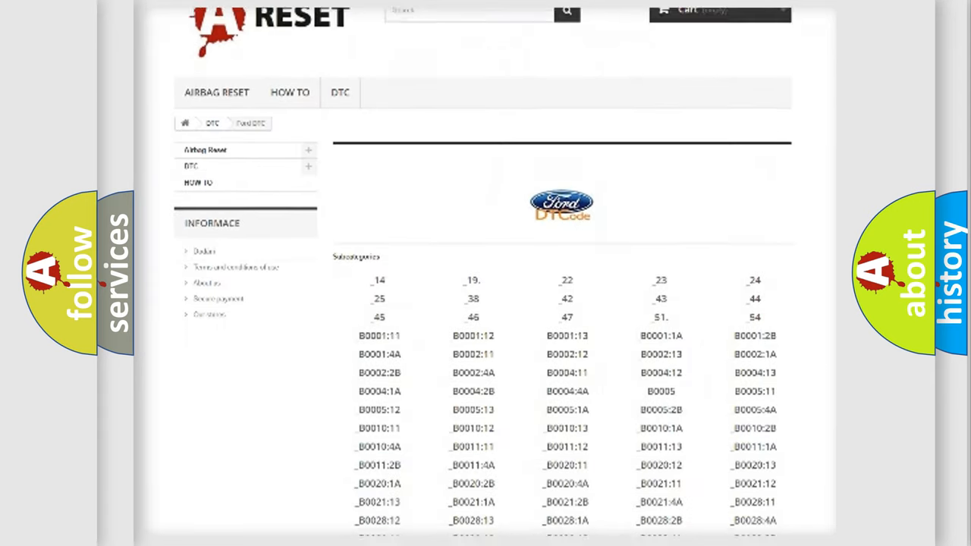
pyautogui.scroll(-3)
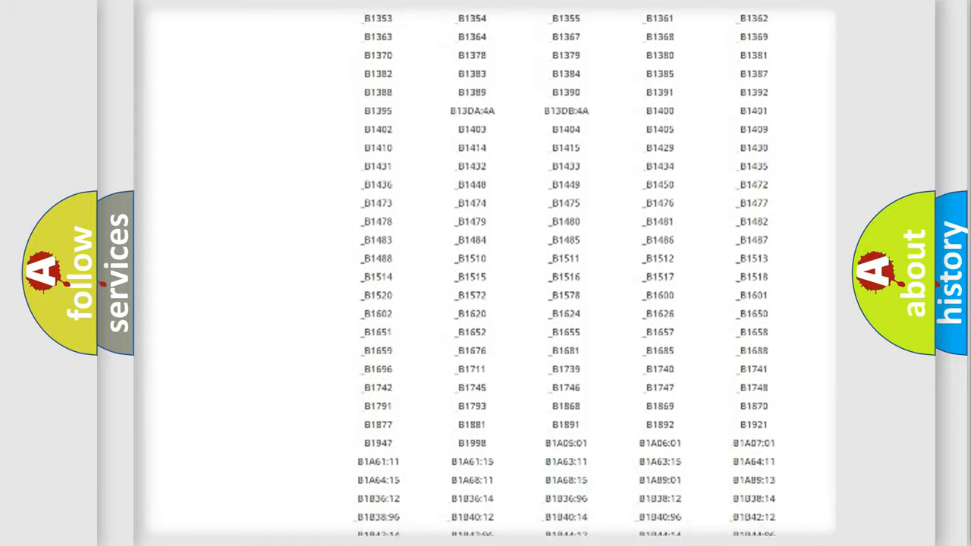
pyautogui.scroll(3)
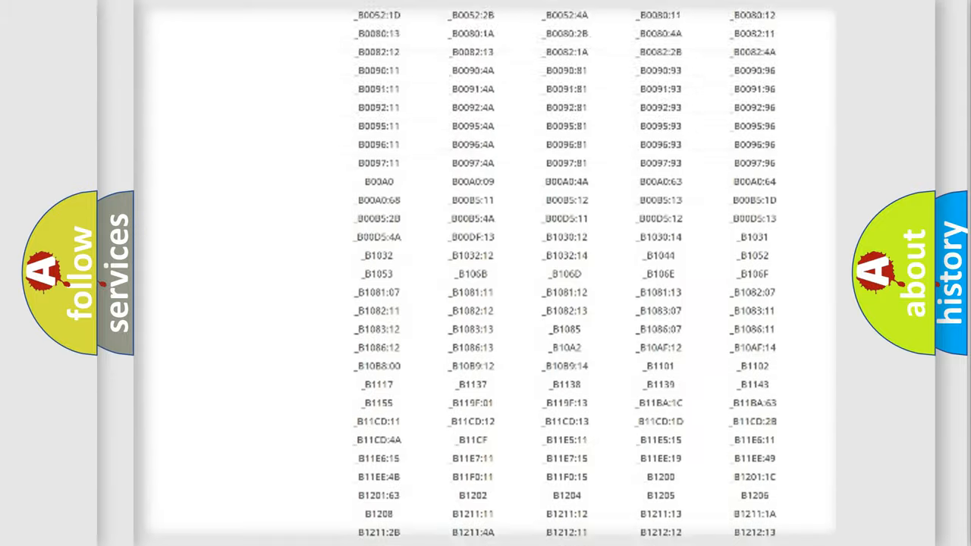
pyautogui.scroll(3)
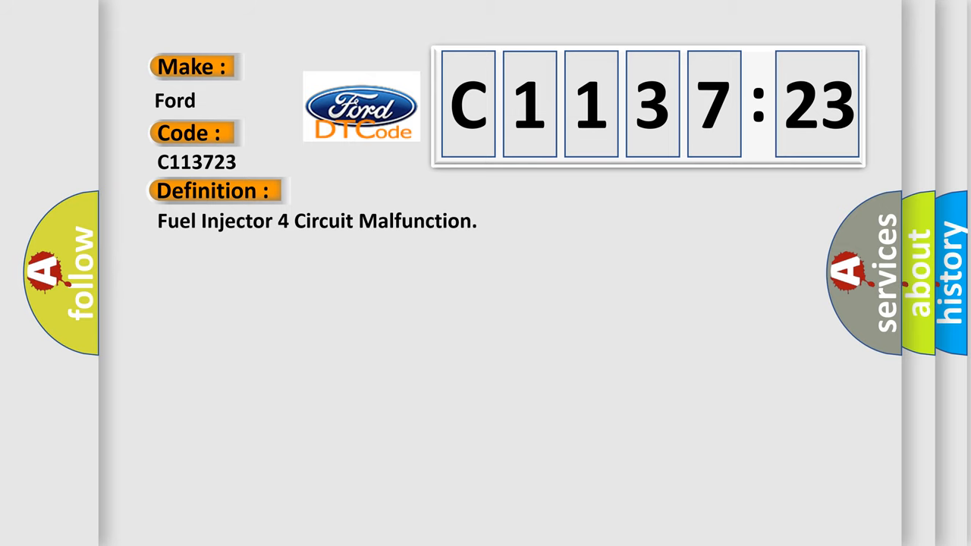
# - Reveal the C1137:23 description: PCM detected injector voltage mismatching expected values while running
pyautogui.click(393, 191)
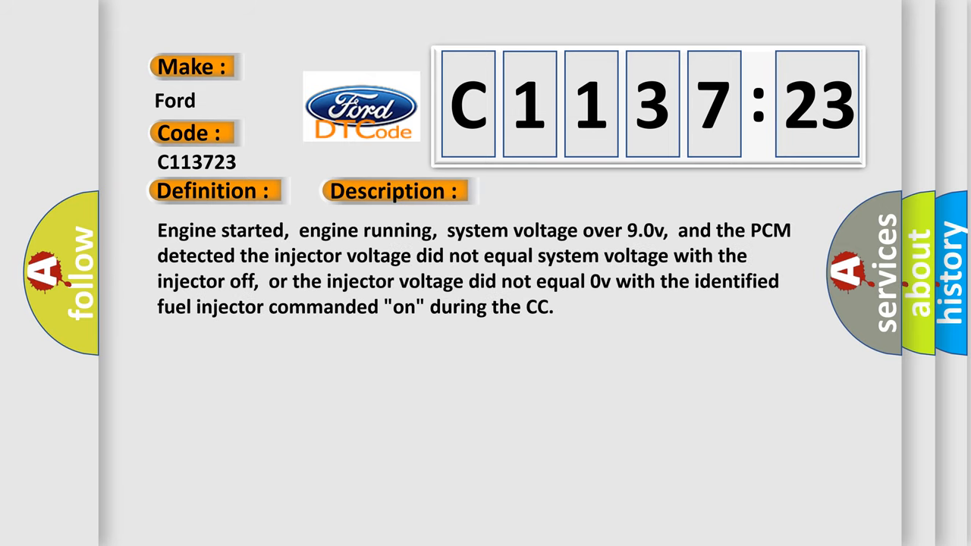